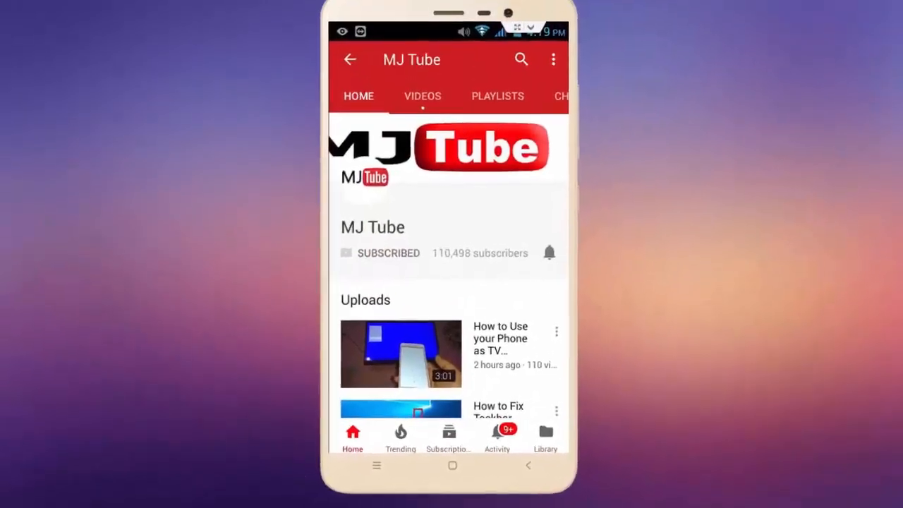
Step: Open New folder on the desktop holding images 1, 2 and 4
click(549, 252)
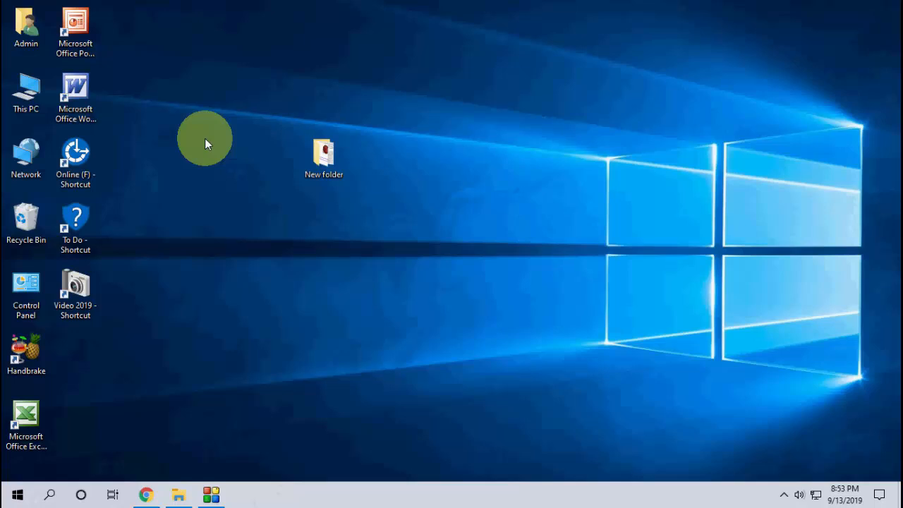
double_click(325, 152)
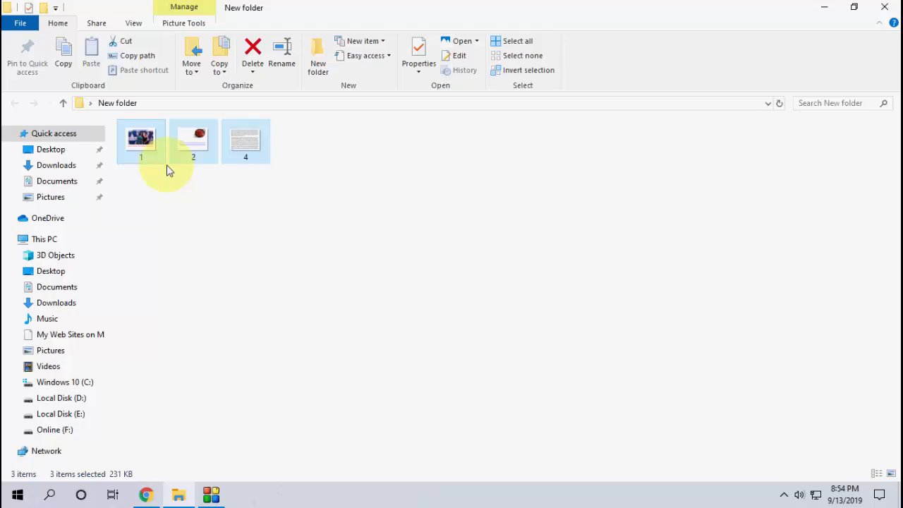
mouse_move(144, 141)
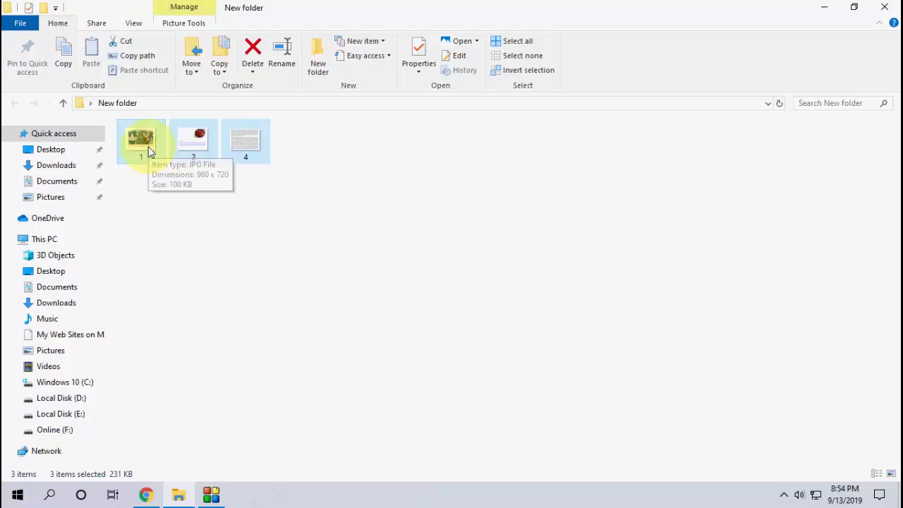
Step: Choose Print from the context menu of the three selected images
right_click(141, 138)
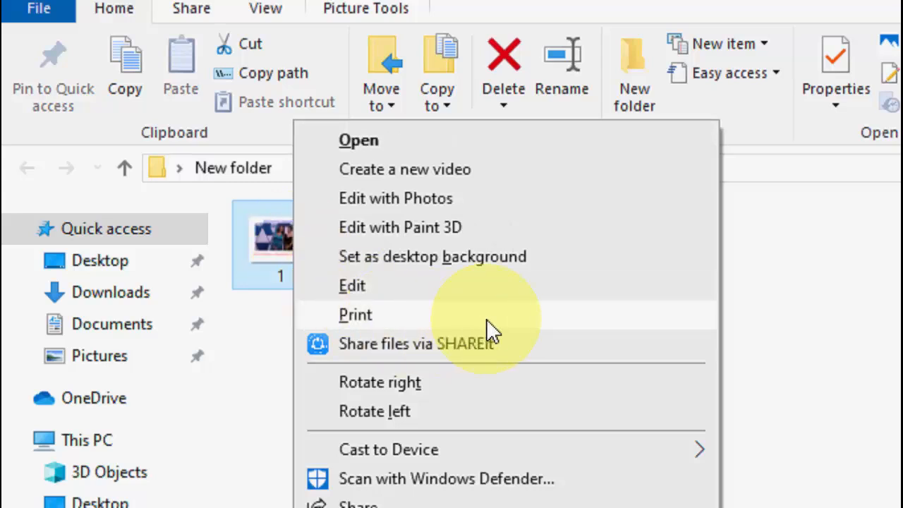
click(356, 313)
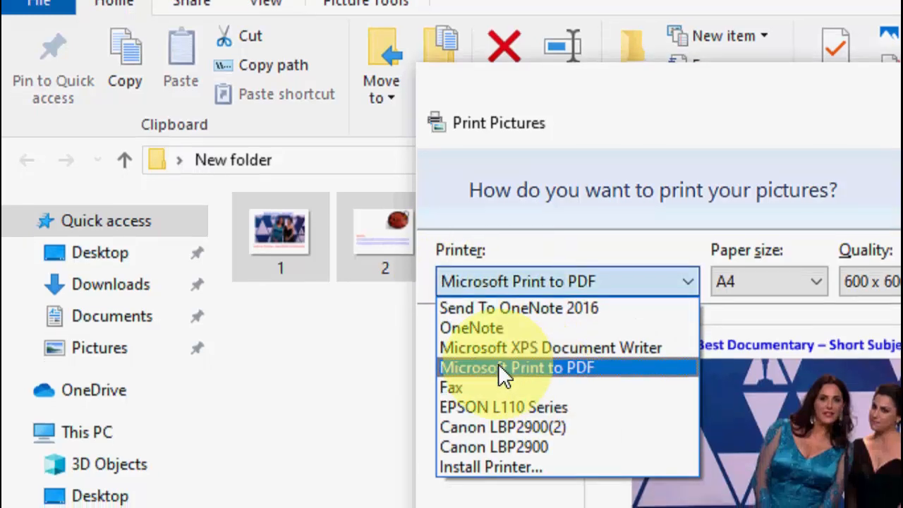
Step: Print to Microsoft Print to PDF on A4 paper with Fit picture to frame turned off
click(517, 367)
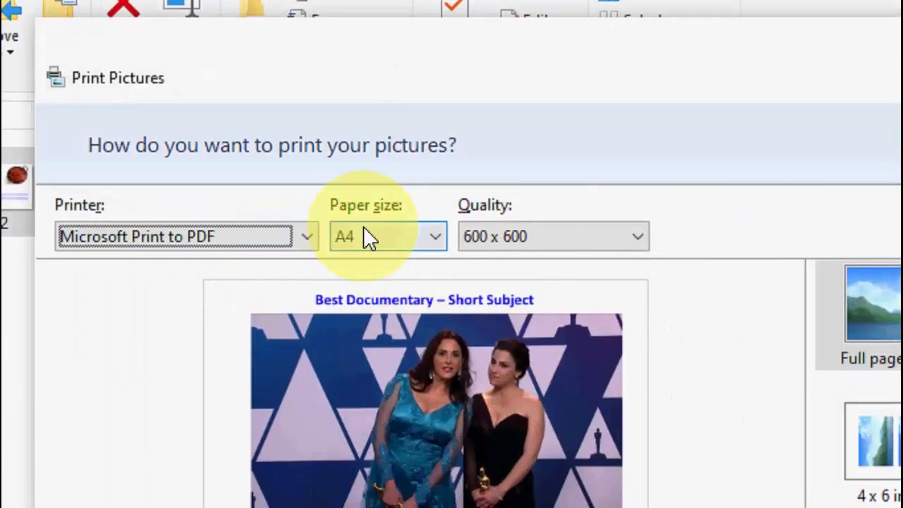
click(434, 237)
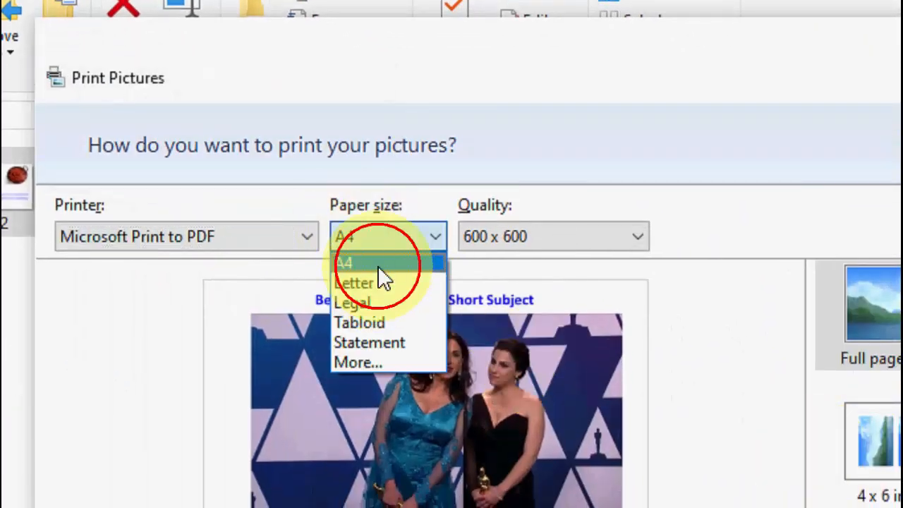
click(344, 262)
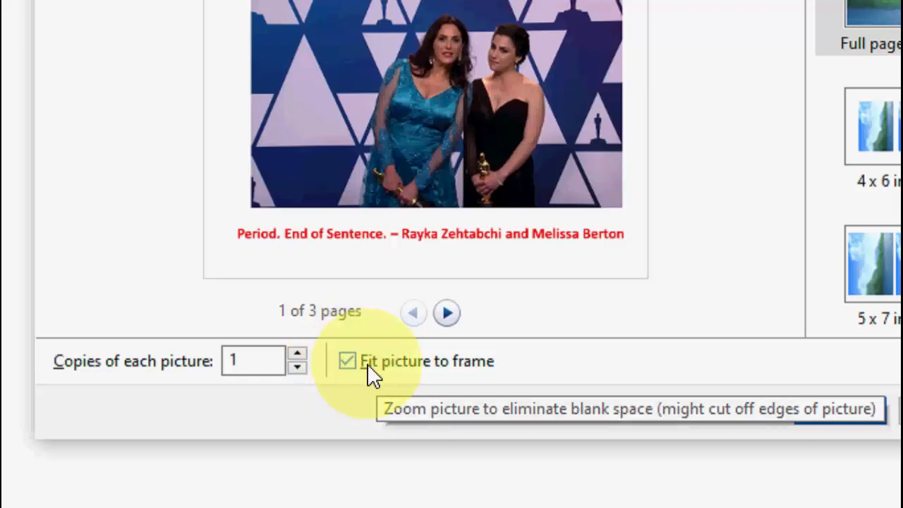
click(347, 362)
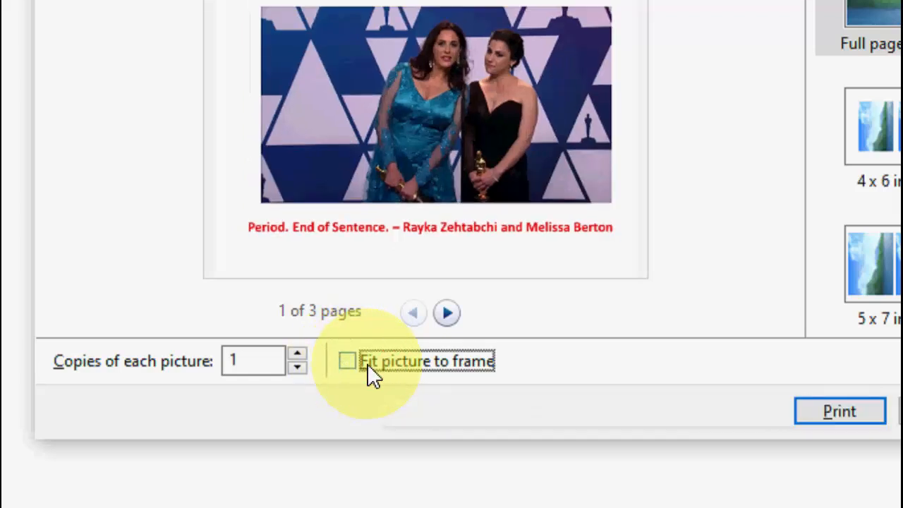
click(347, 361)
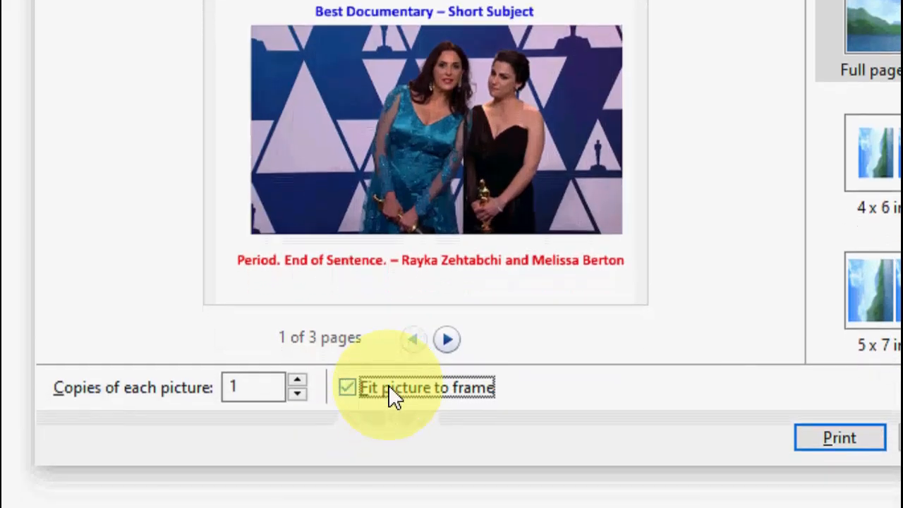
click(347, 386)
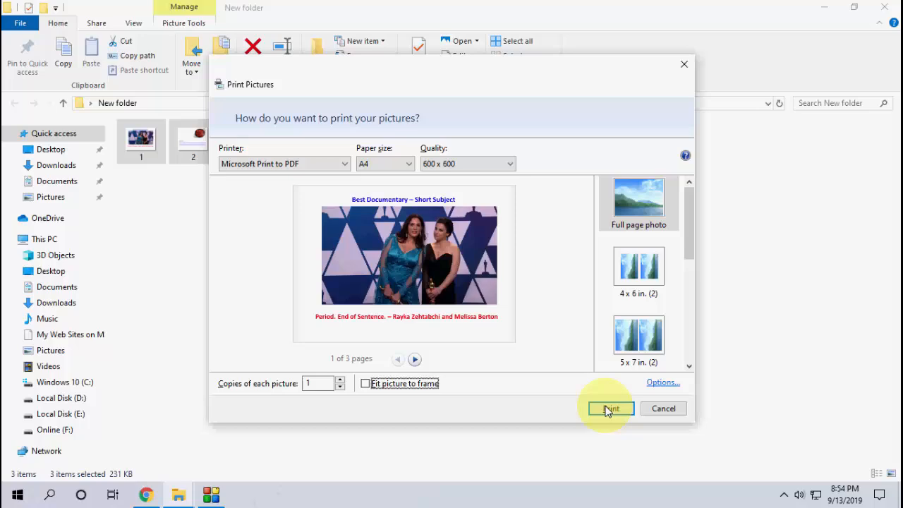
Step: Print the three pictures and save the output as a PDF file on the Desktop
click(610, 409)
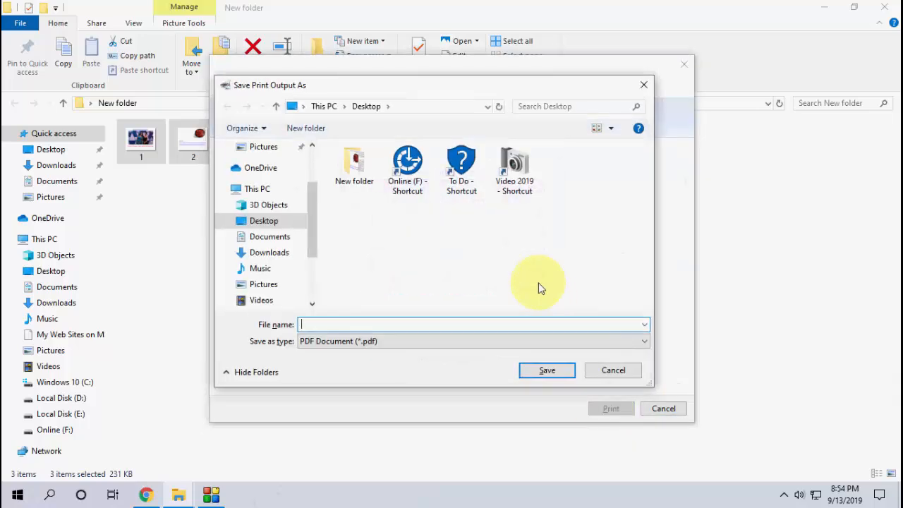
click(548, 370)
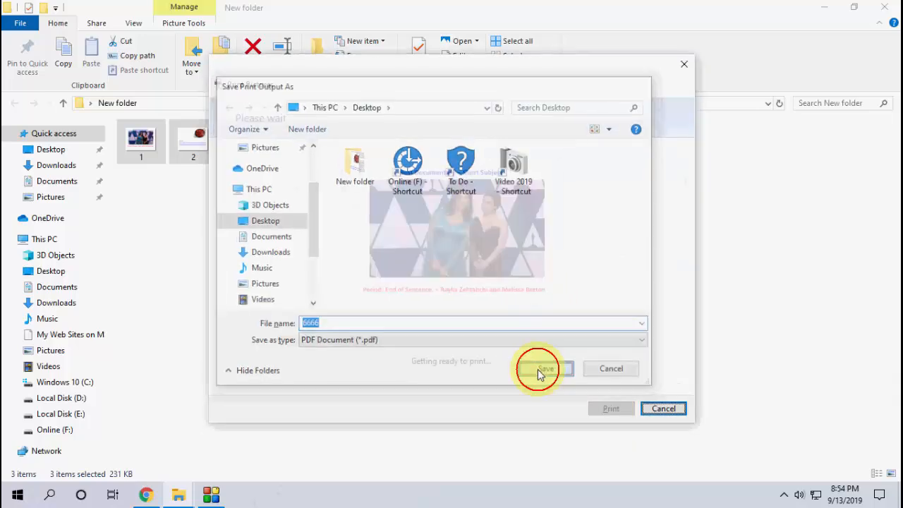
click(545, 368)
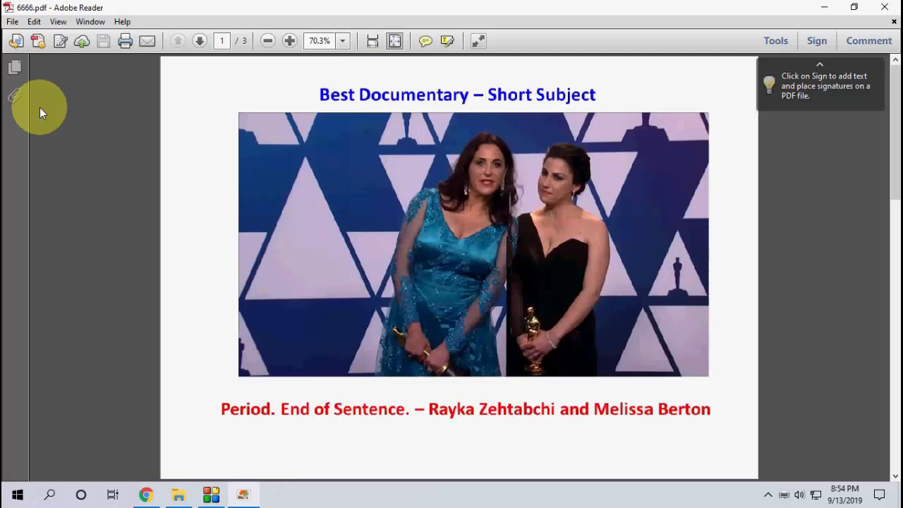
Step: Page through the PDF via thumbnails to page 2, then deselect the images in New folder
click(15, 67)
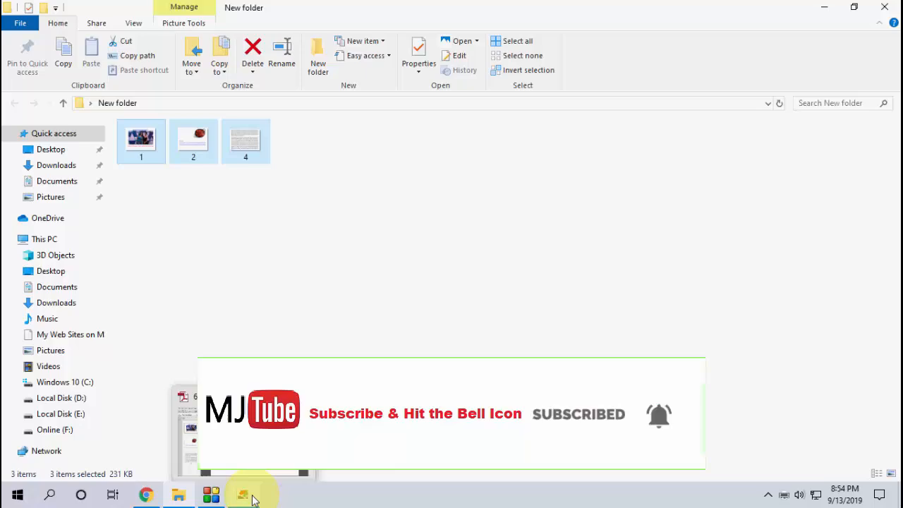
click(243, 494)
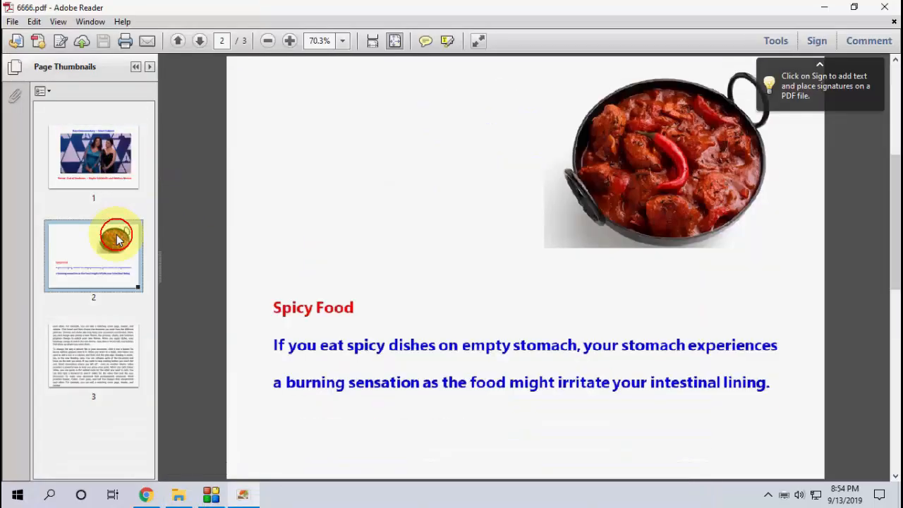
click(93, 149)
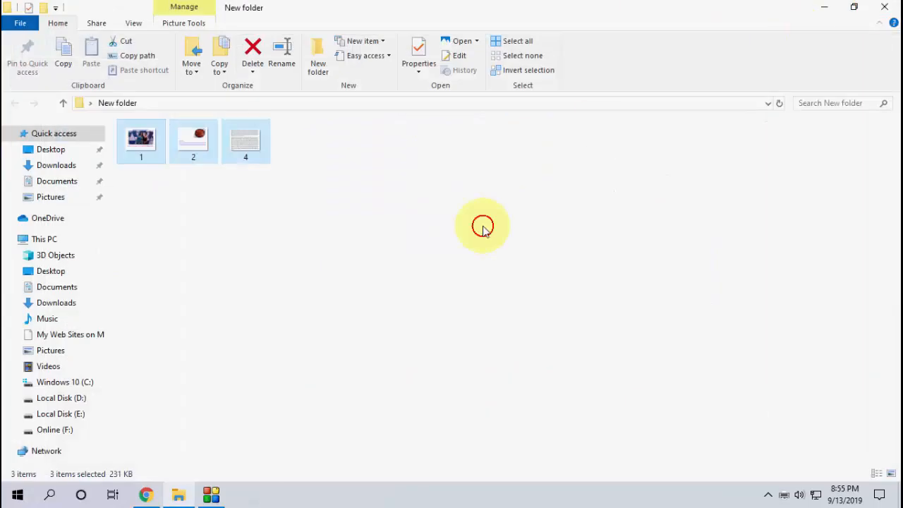
click(483, 226)
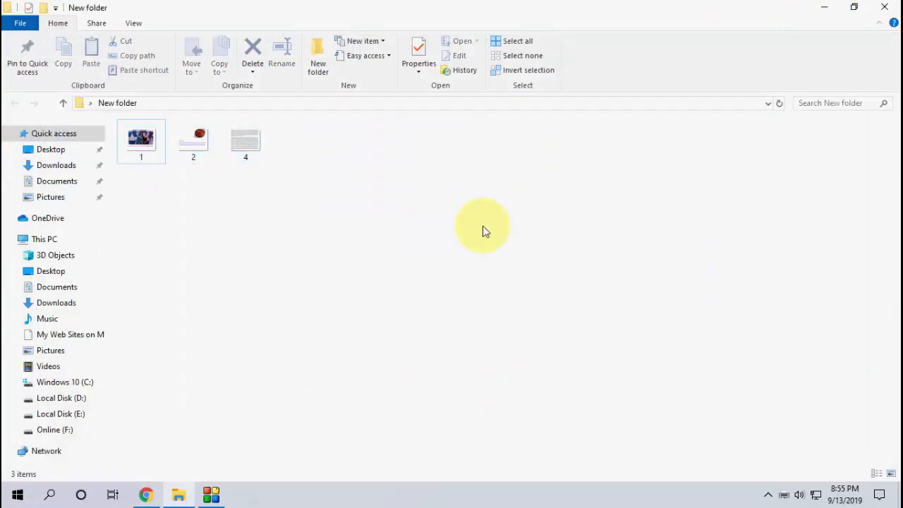